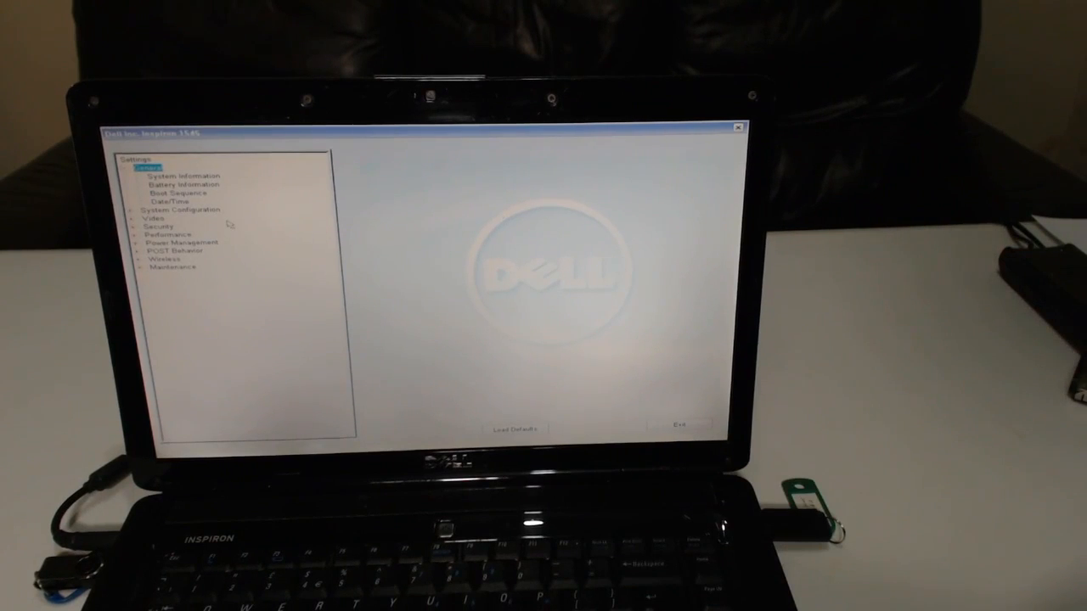
# View the System Information page under General, then move to Boot Sequence.
pyautogui.click(178, 173)
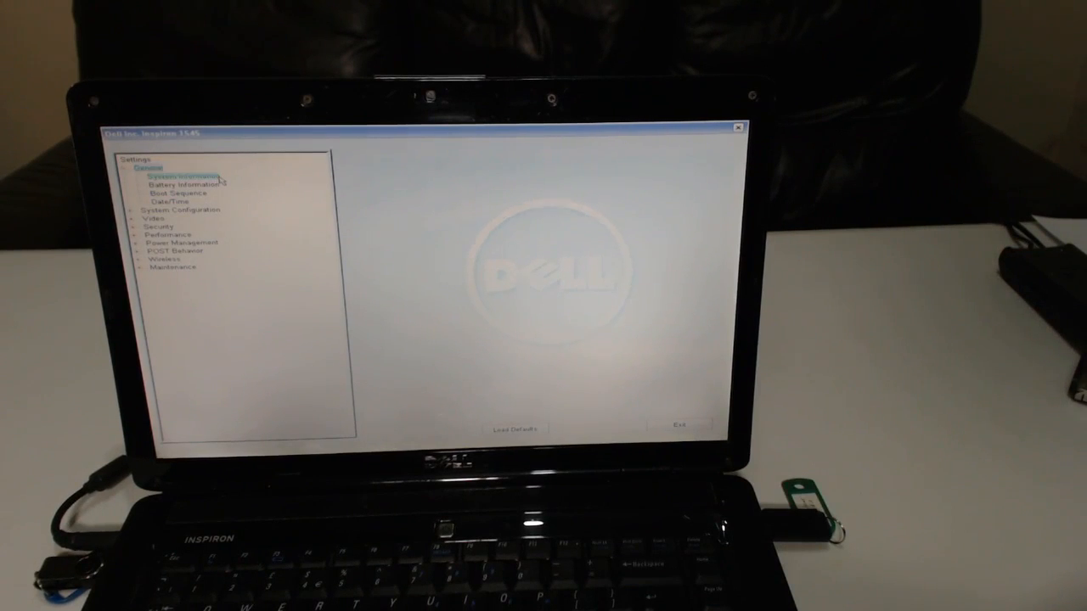
pyautogui.click(183, 174)
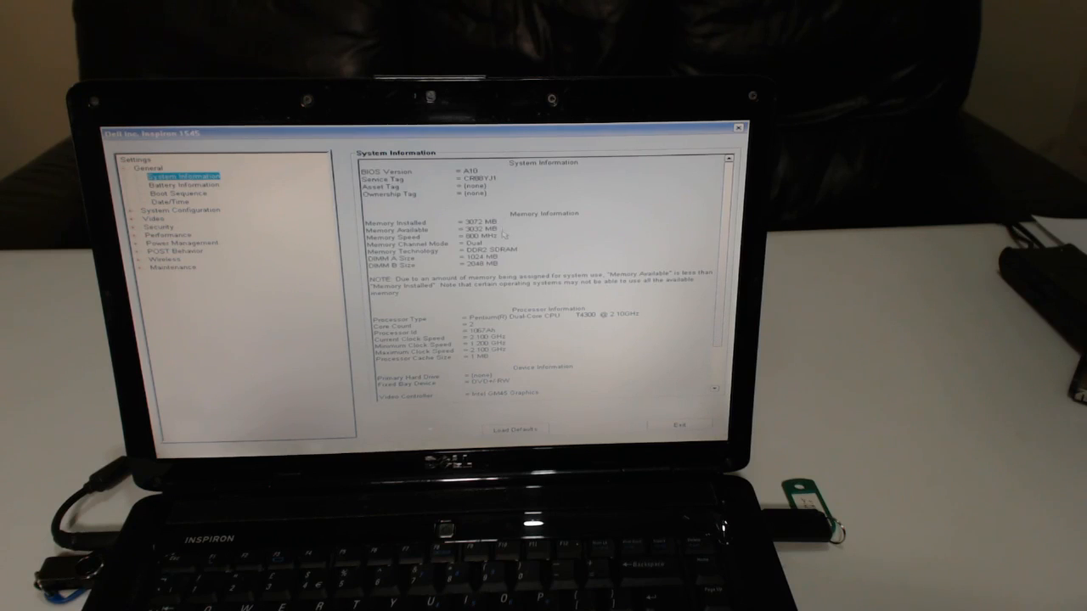
pyautogui.moveTo(513, 256)
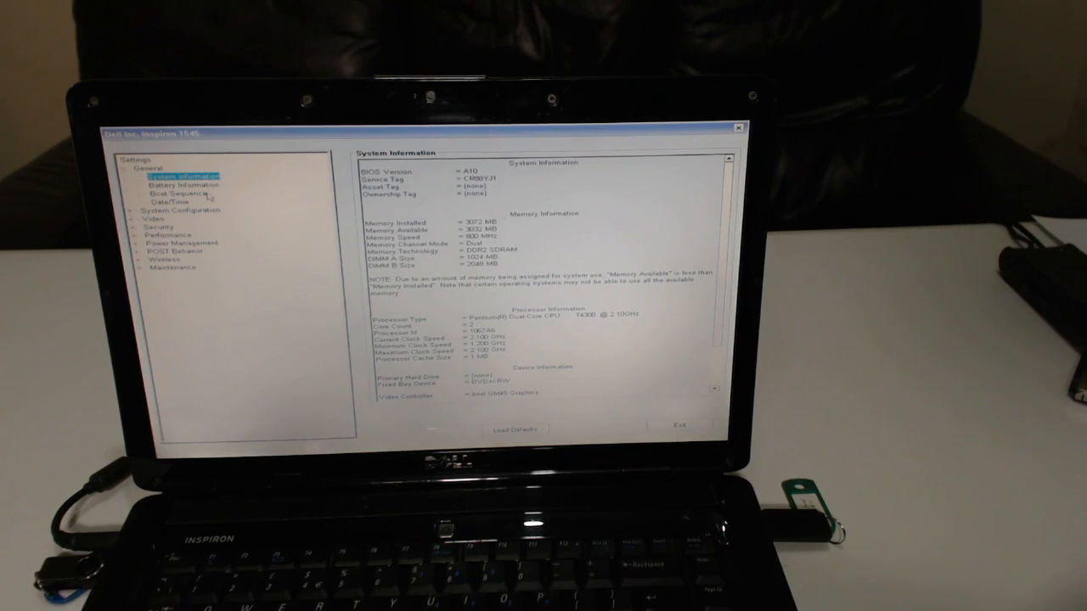
pyautogui.click(178, 193)
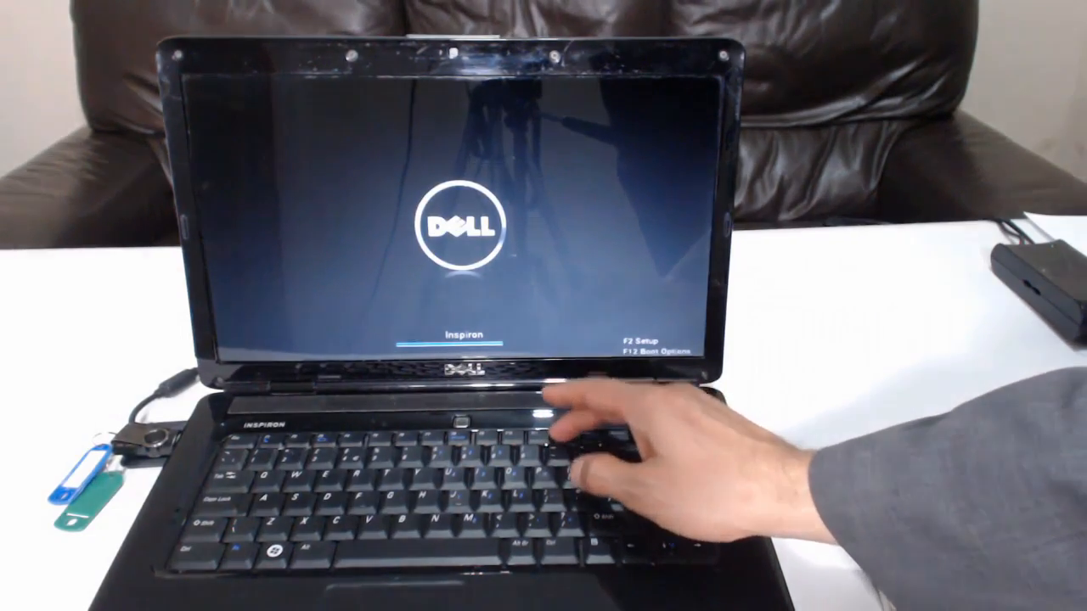
# Bring up the one-time boot menu with F12 and boot the USB into Linux Mint live.
pyautogui.press('f12')
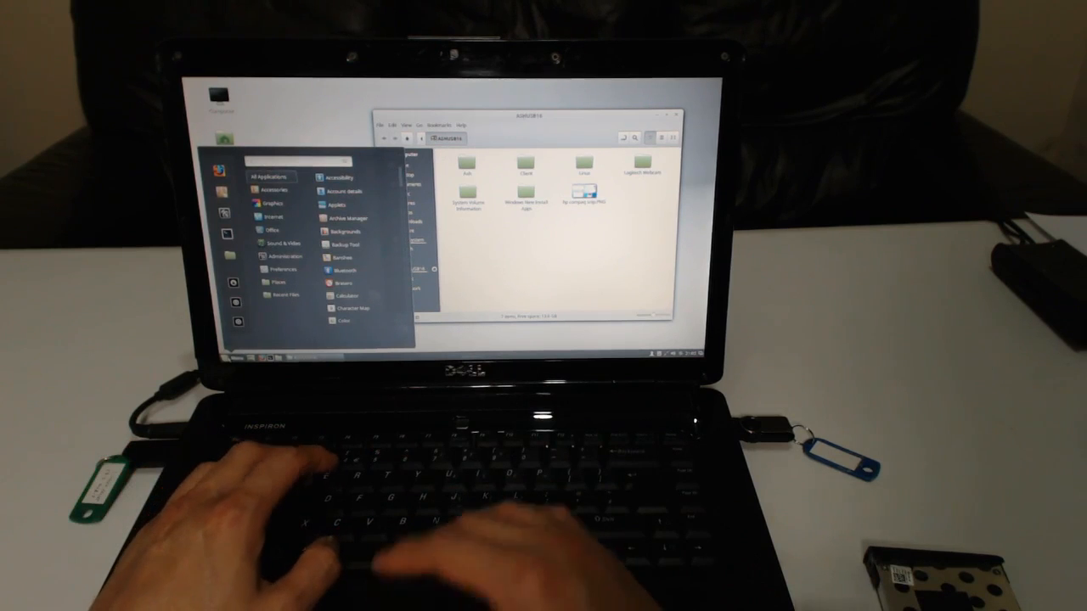
# Launch Driver Manager from a 'driver' menu search and apply the Broadcom wireless driver.
pyautogui.write('driver')
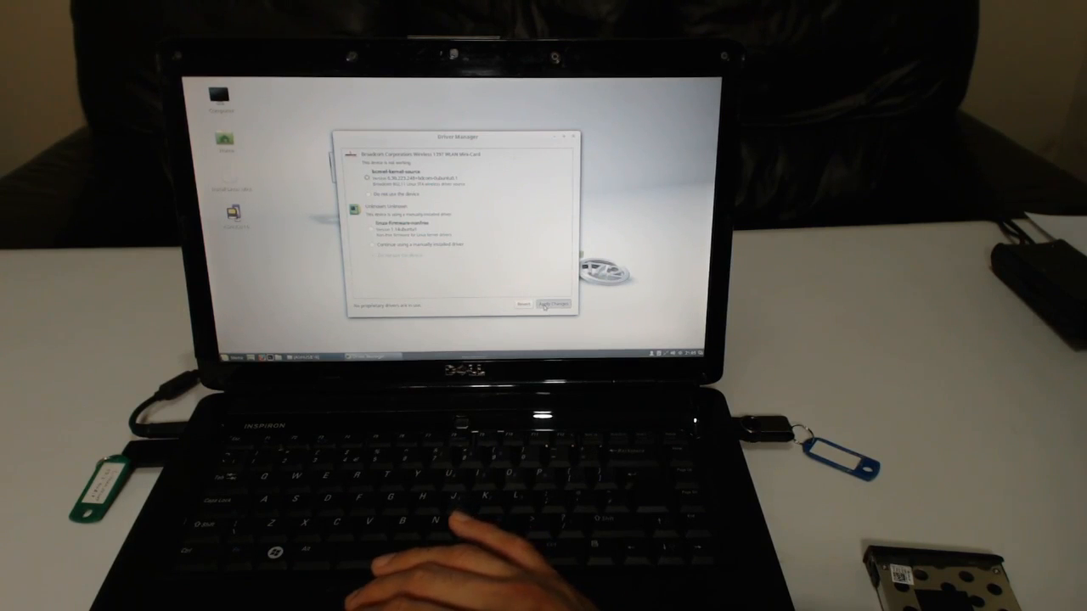
pyautogui.click(553, 304)
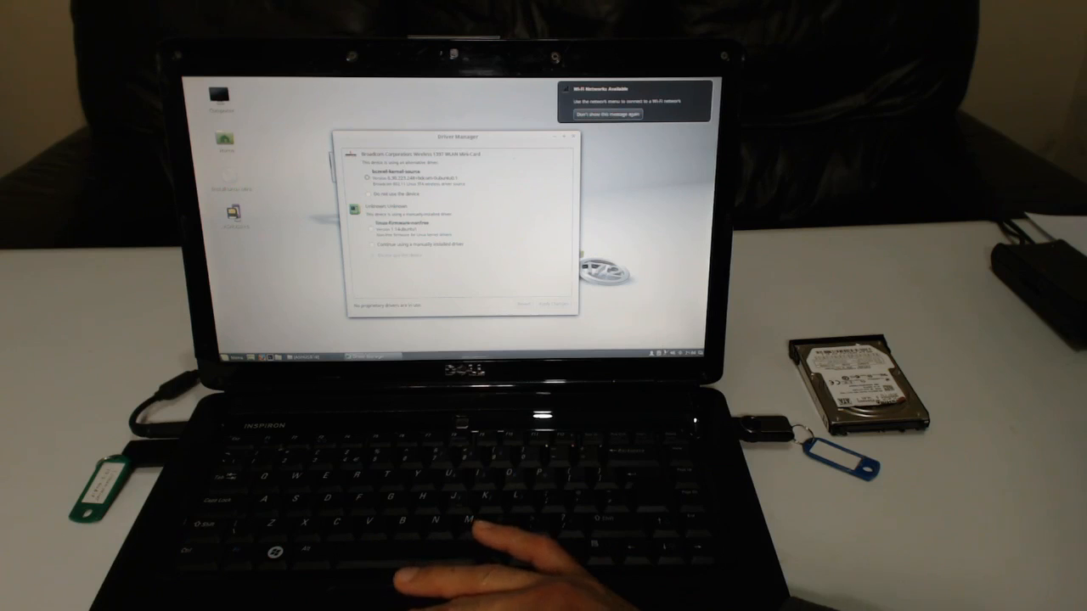
# Connect to a Wi-Fi network from the panel's network list.
pyautogui.click(671, 351)
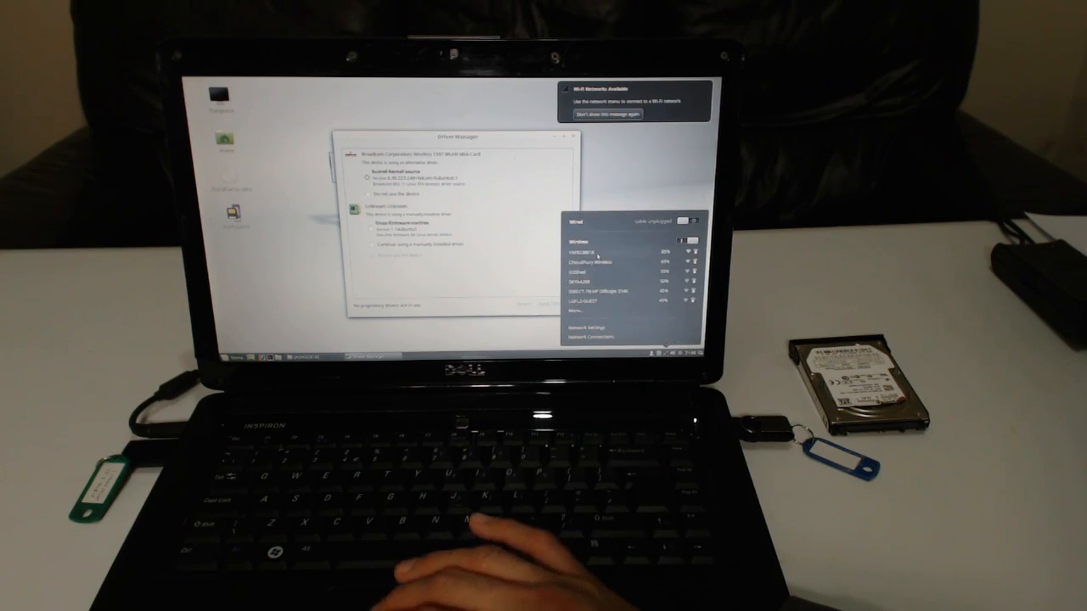
pyautogui.click(591, 255)
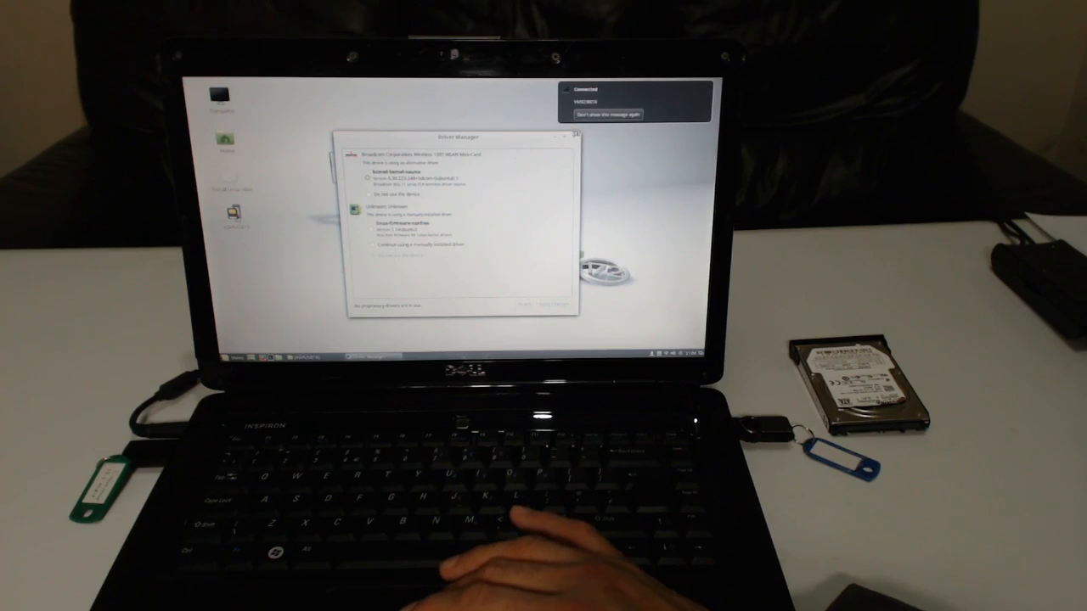
pyautogui.click(574, 135)
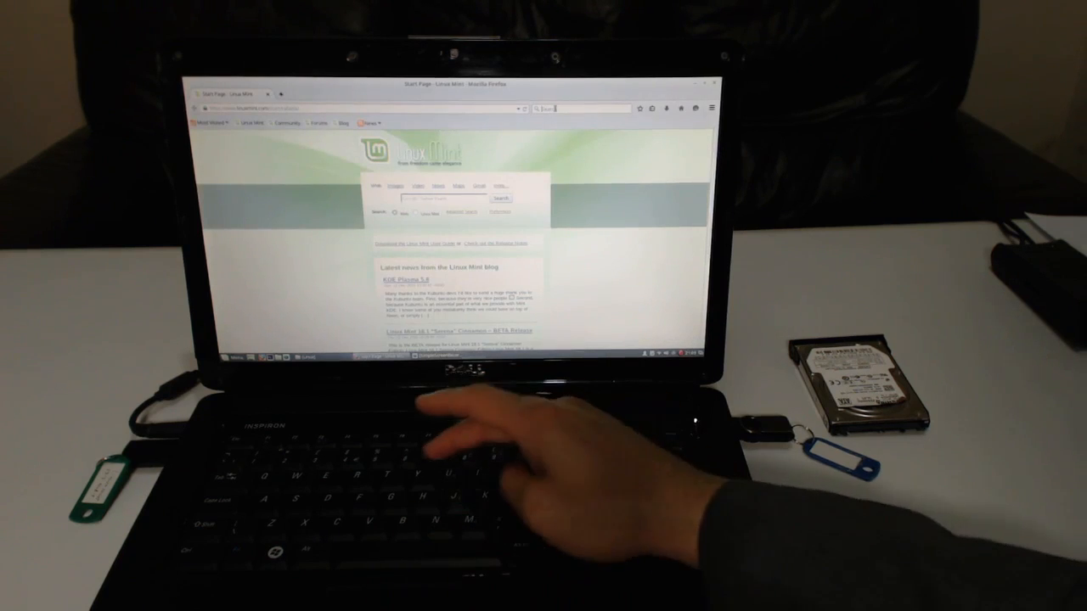
# Reach YouTube from a 'yout' web search and search it for 'healmypc'.
pyautogui.write('youtube')
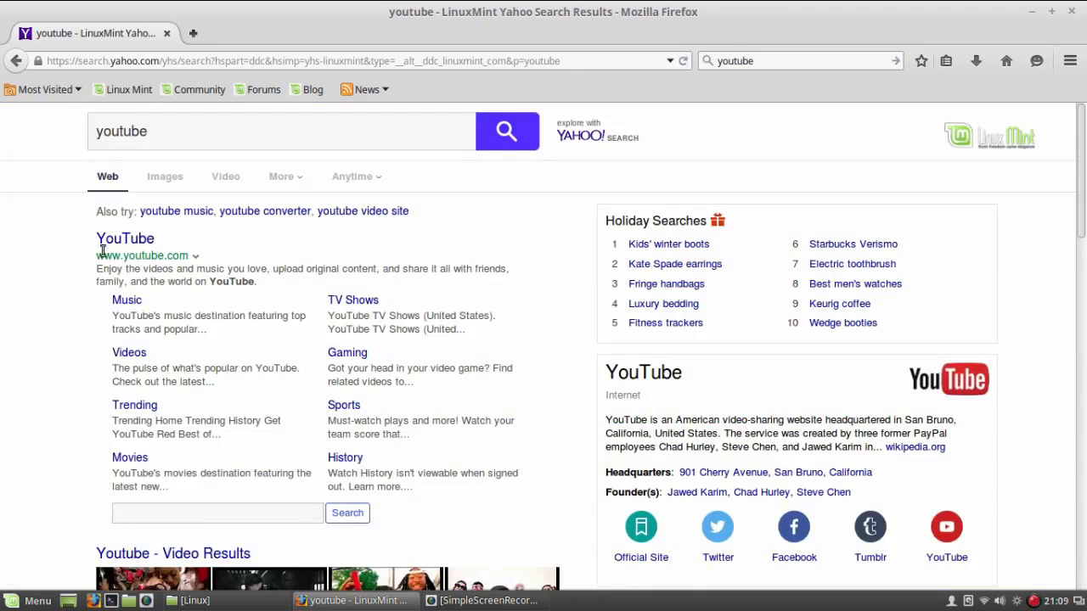
pyautogui.moveTo(126, 237)
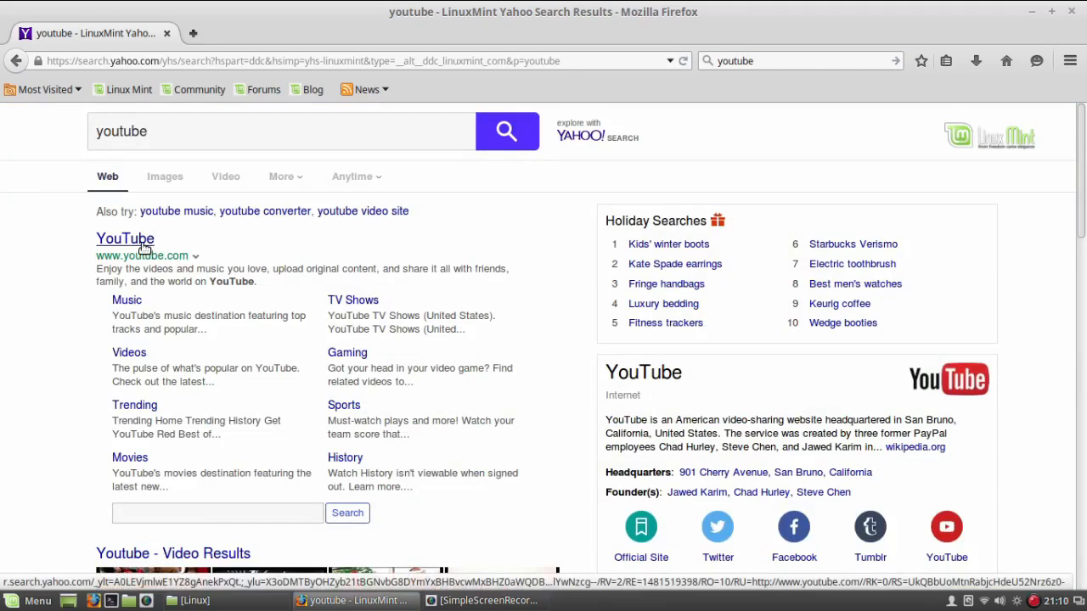
pyautogui.click(125, 237)
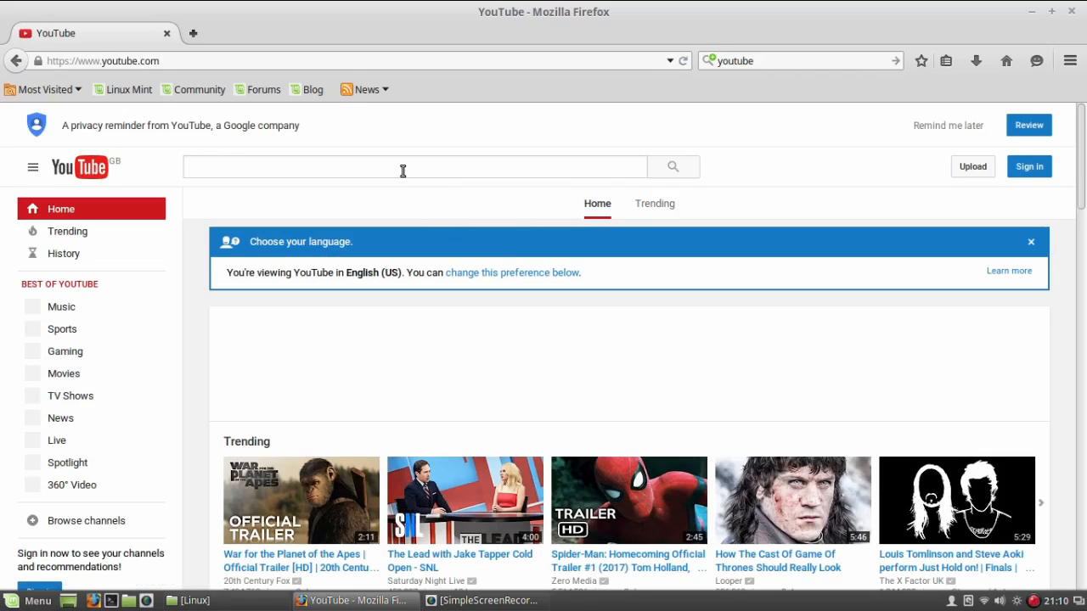
pyautogui.write('healmypc')
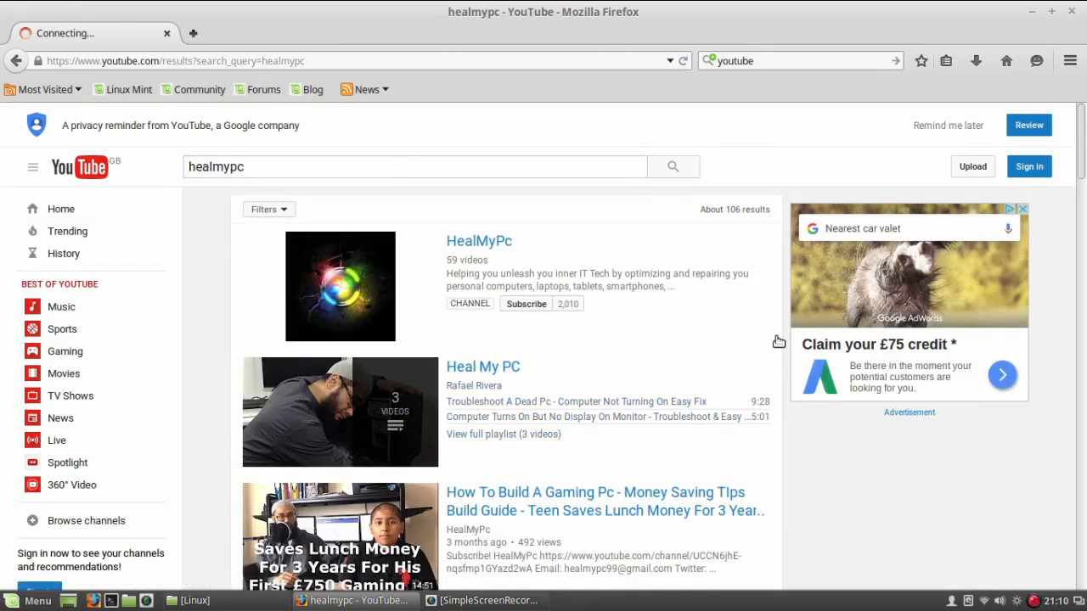
# Play the HealMyPc AMD dual graphics video from the results and skip the ad.
pyautogui.scroll(-3)
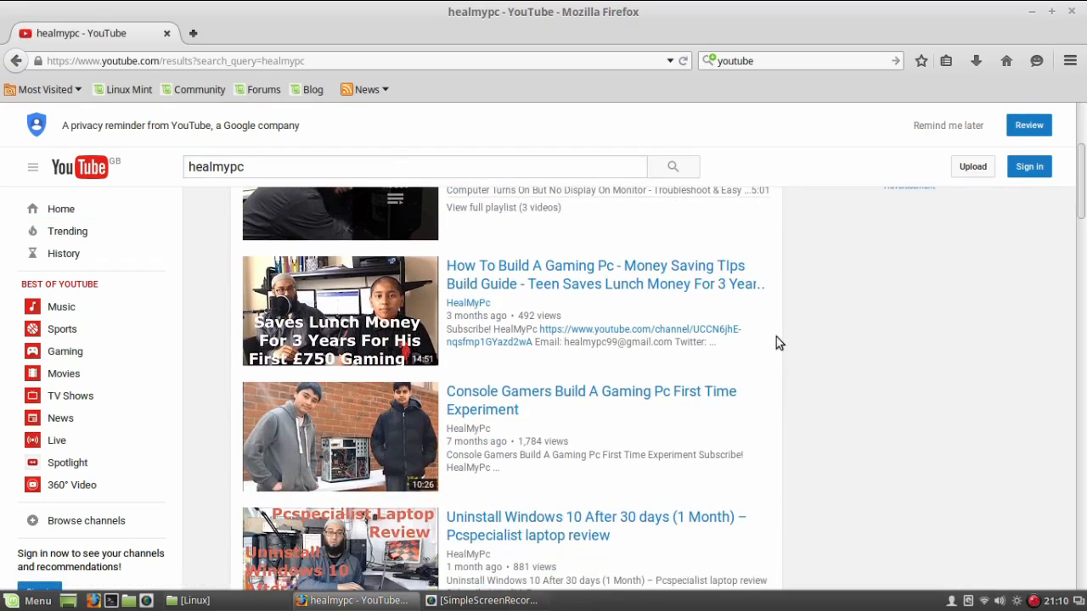
pyautogui.scroll(-3)
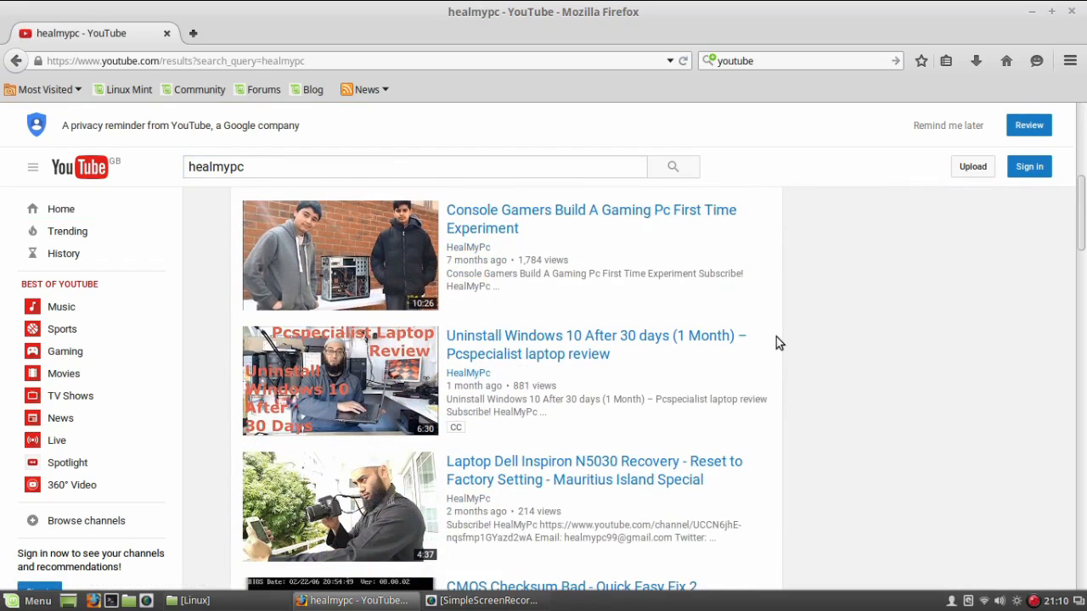
pyautogui.scroll(-3)
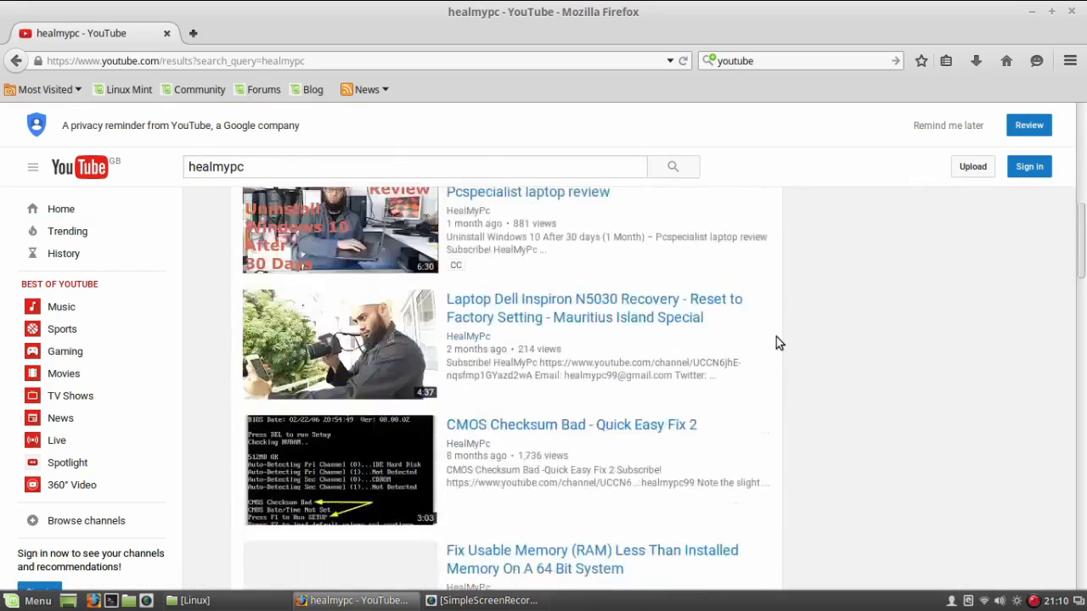
pyautogui.scroll(-3)
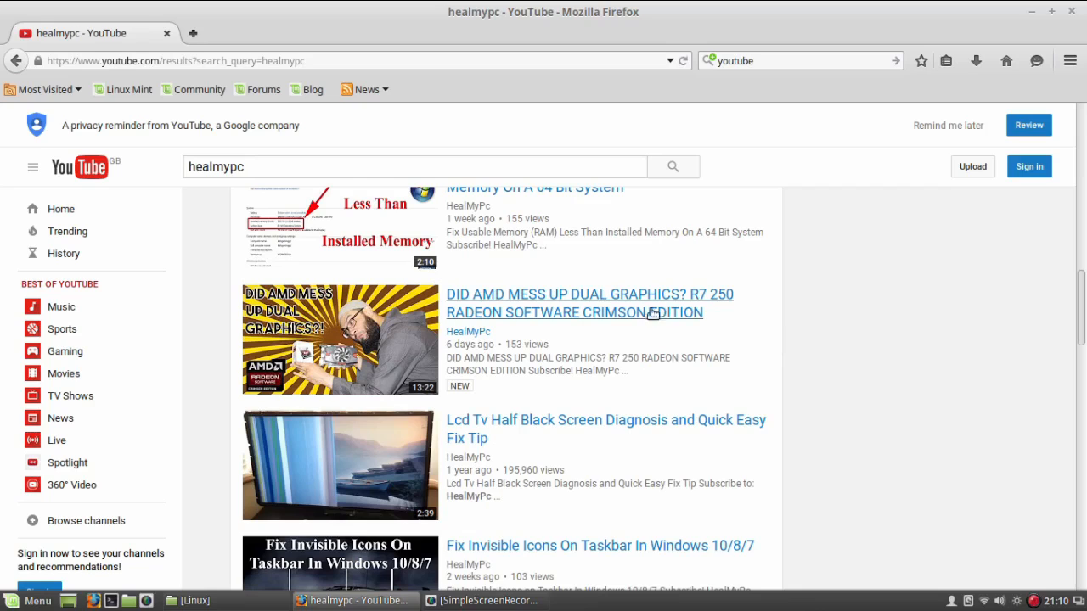
pyautogui.click(588, 302)
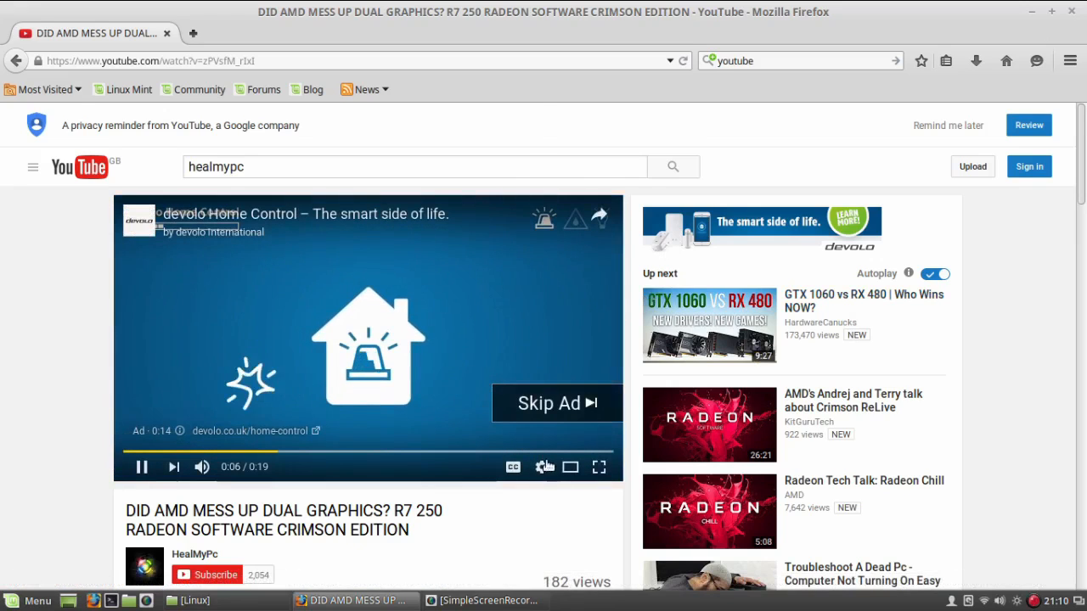
pyautogui.click(550, 404)
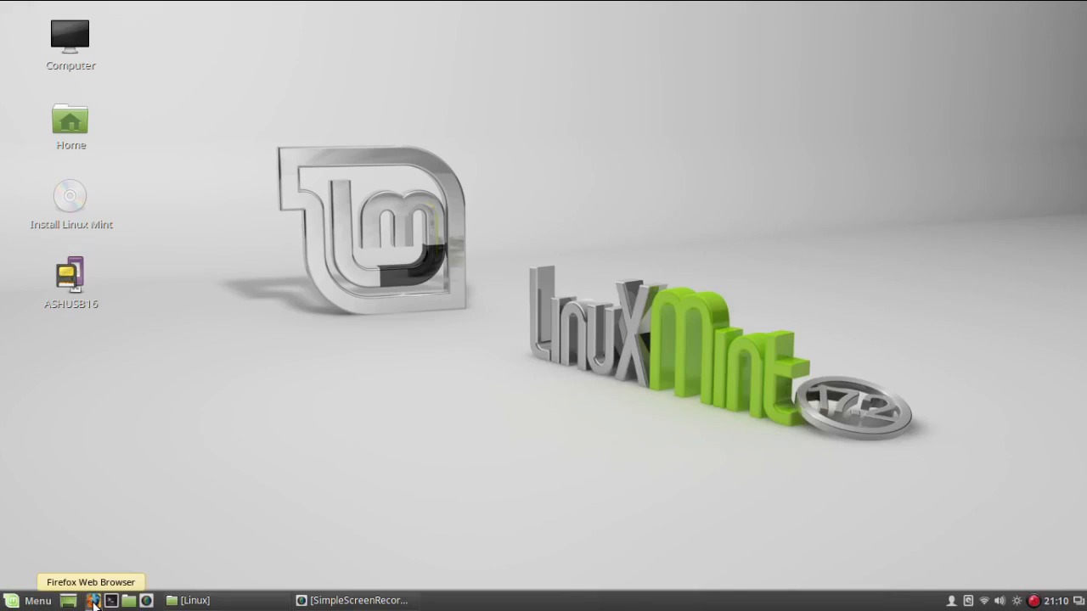
pyautogui.moveTo(109, 537)
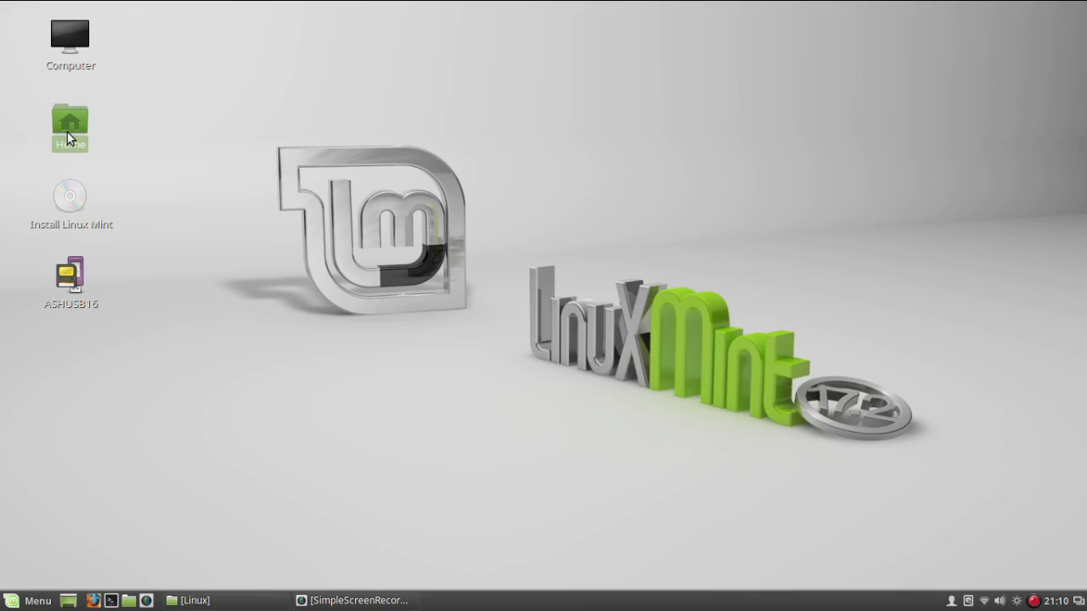
# Open the Home folder in Nemo from the desktop icon.
pyautogui.doubleClick(70, 123)
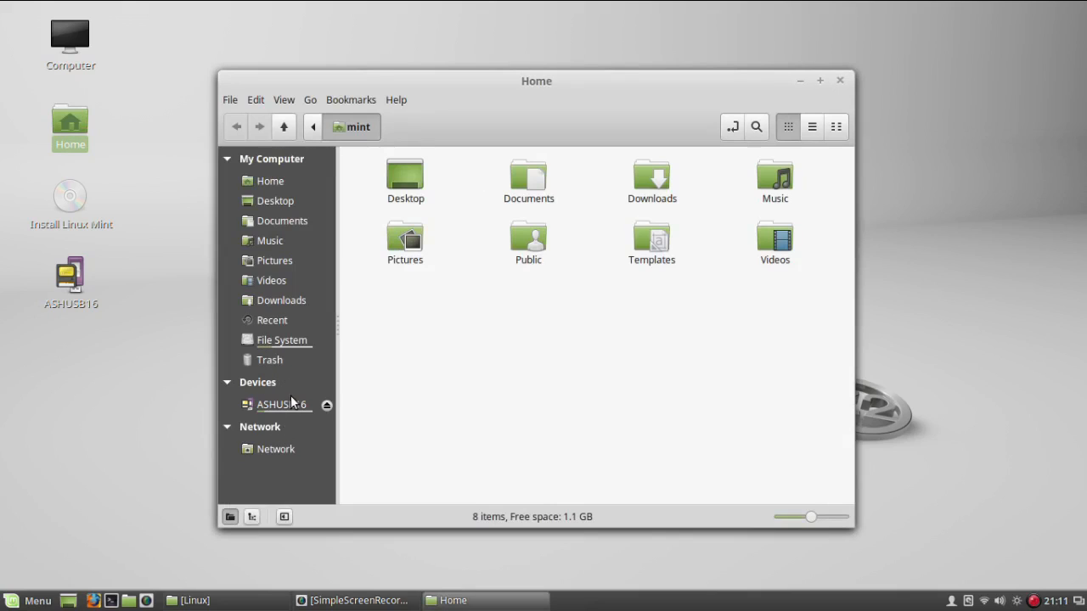
pyautogui.moveTo(282, 404)
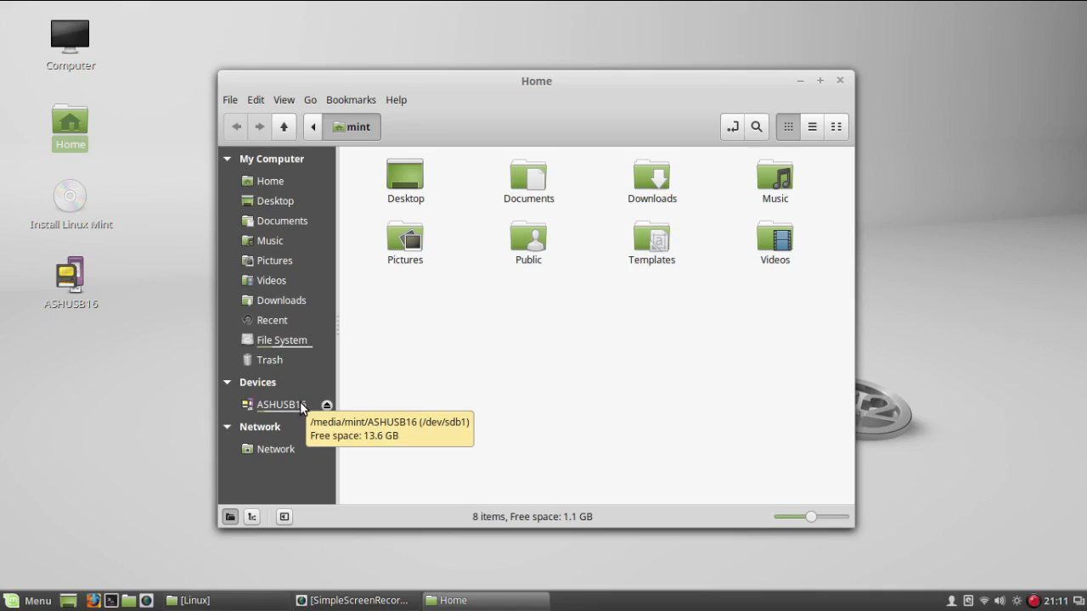